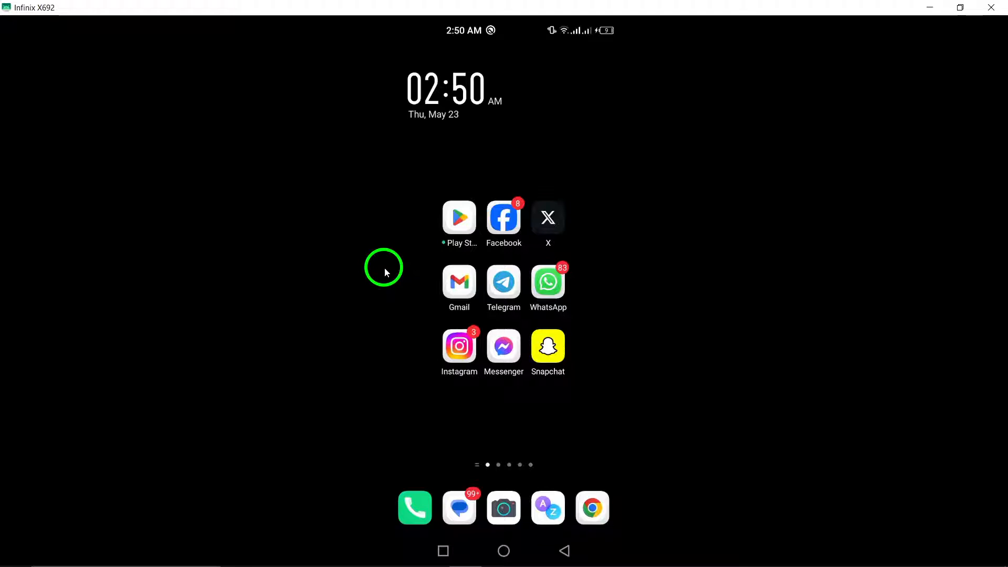
mouse_move(365, 198)
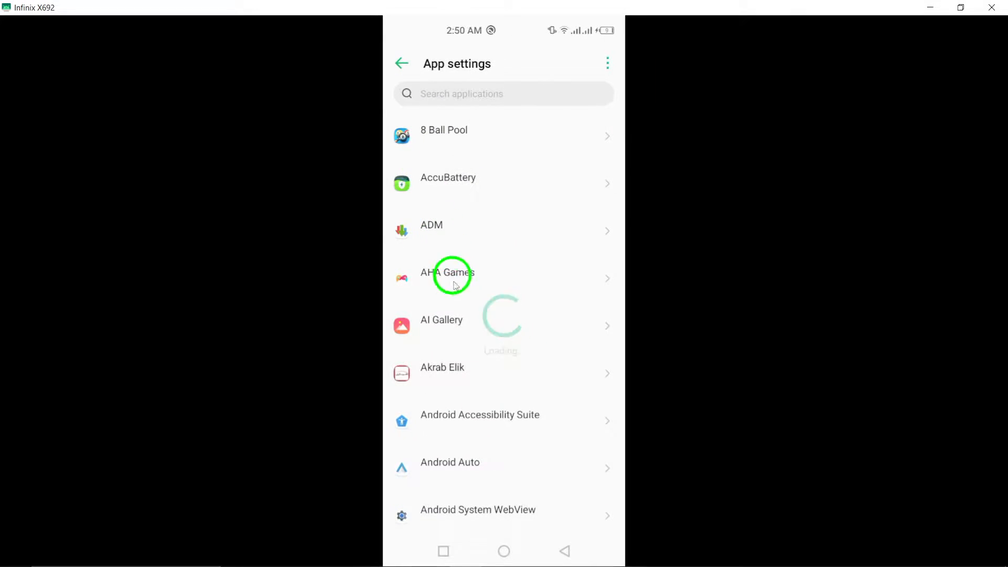
- Scroll down the installed apps list and open Instagram's app info page
scroll("down", 3)
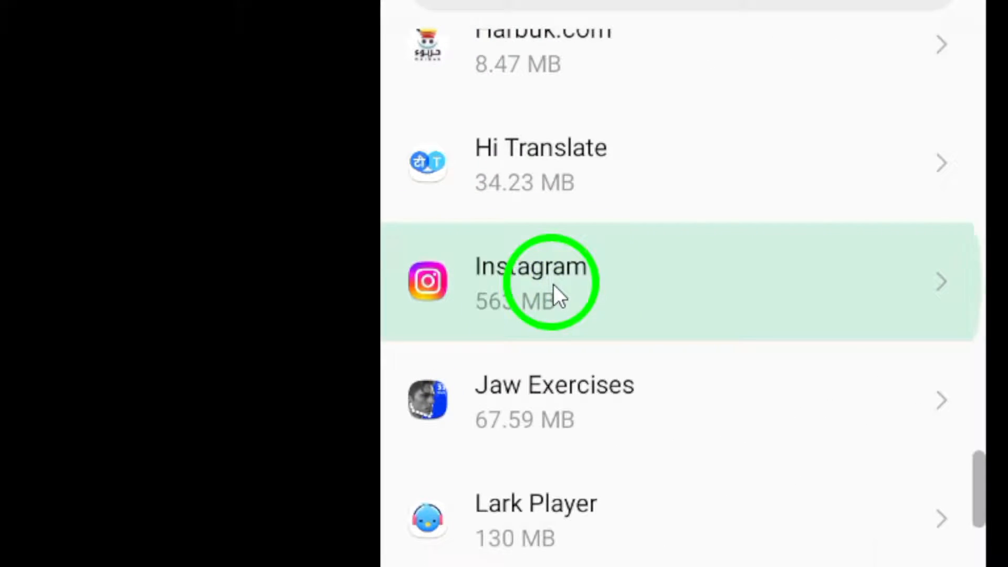
left_click(531, 281)
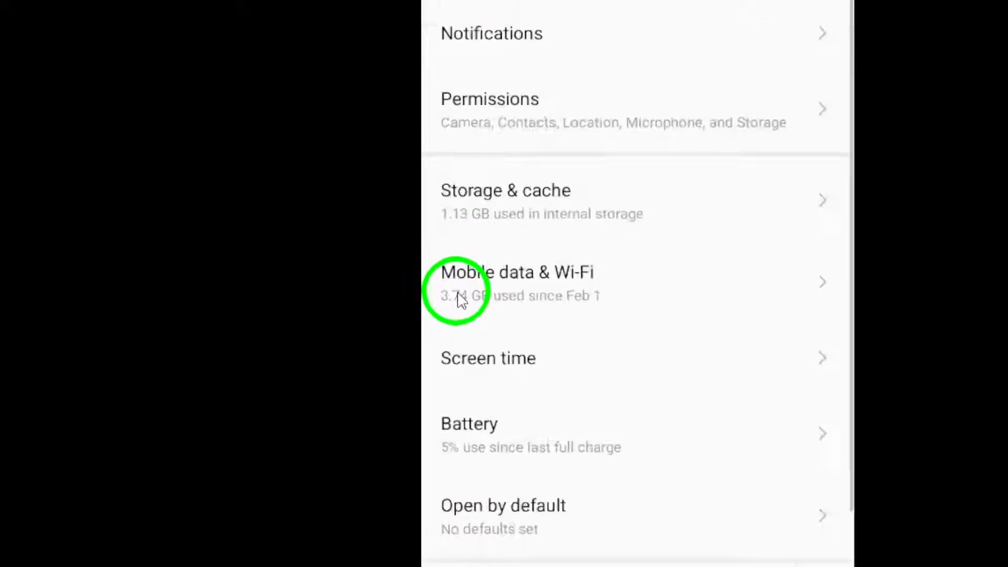
- Open Instagram's Mobile data & Wi-Fi page (38.23 MB used) and flip Background data
left_click(516, 281)
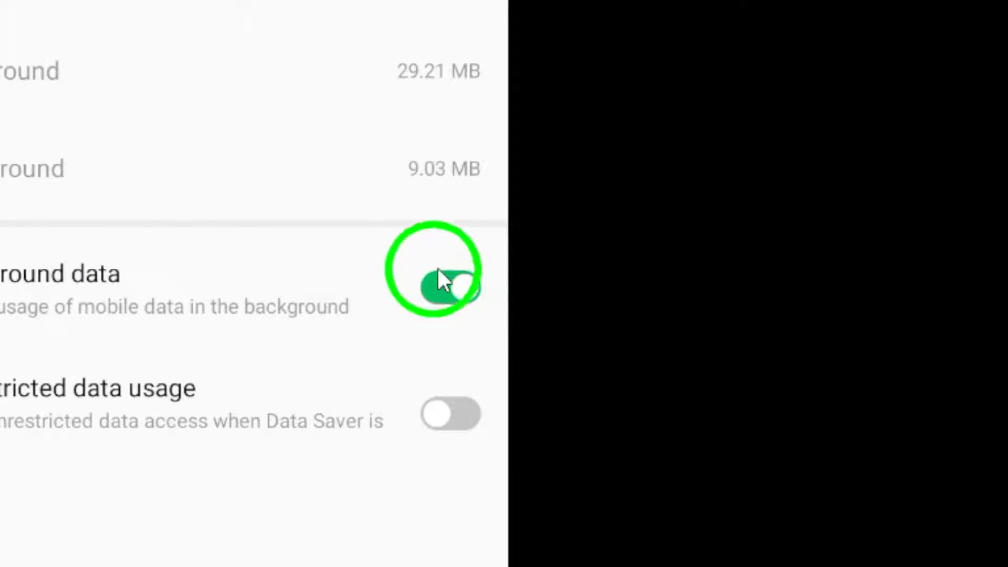
left_click(449, 281)
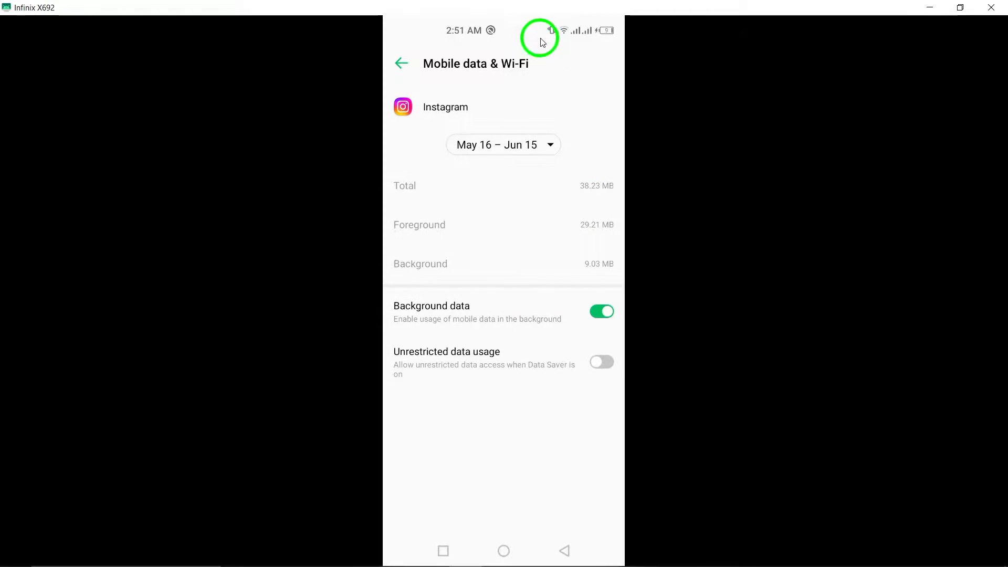
mouse_move(601, 264)
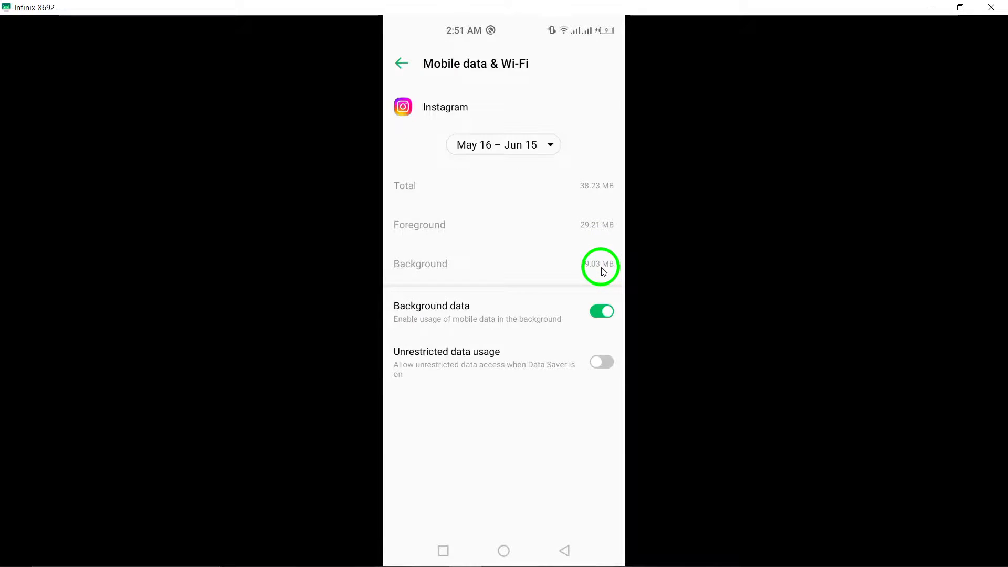
mouse_move(472, 535)
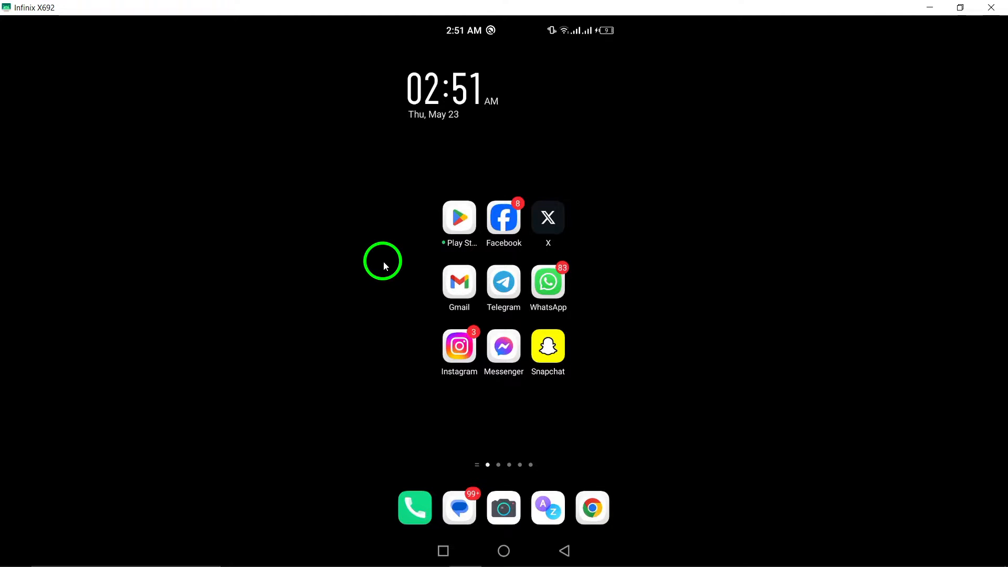
mouse_move(384, 257)
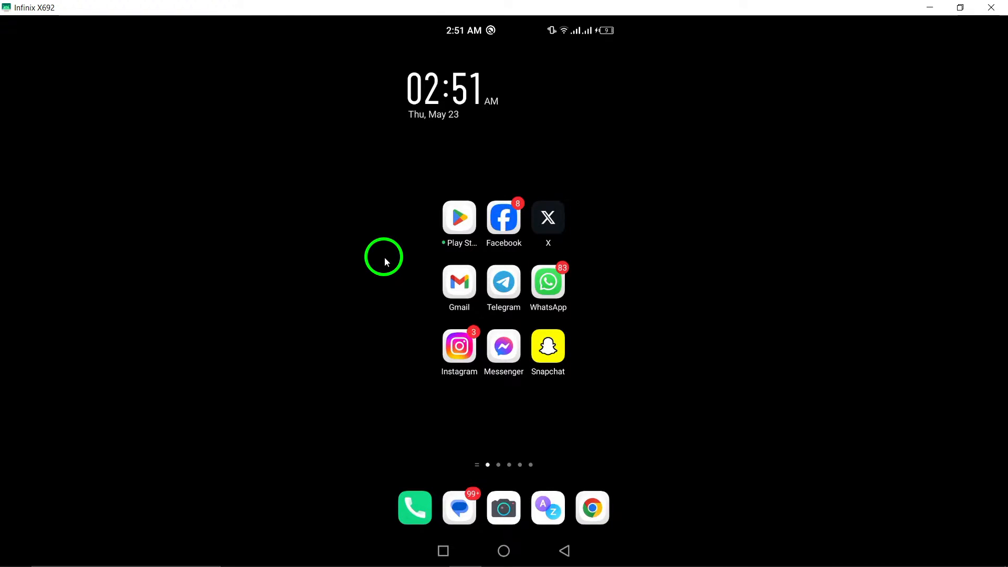